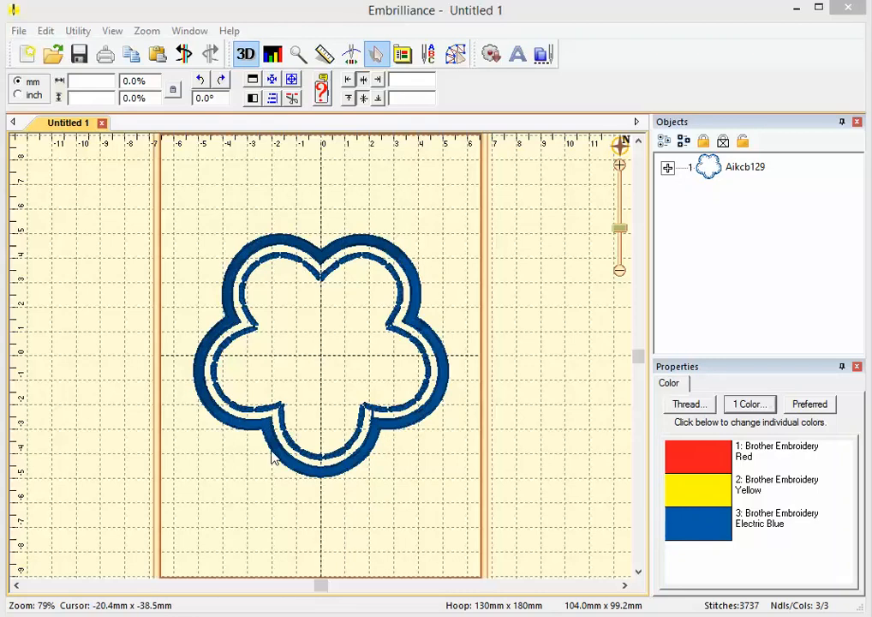
{"action": "mouse_move", "coordinate": [216, 251]}
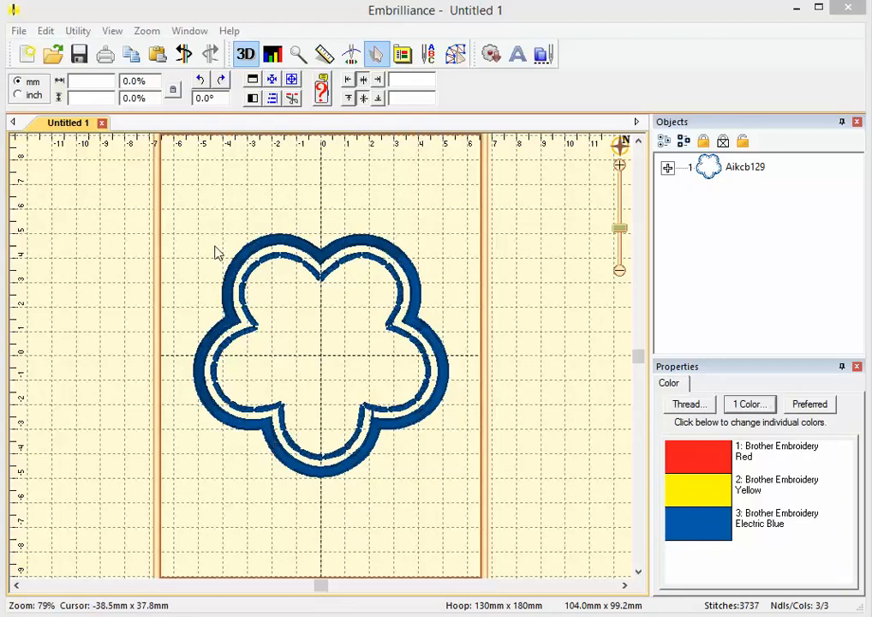
{"action": "mouse_move", "coordinate": [228, 211]}
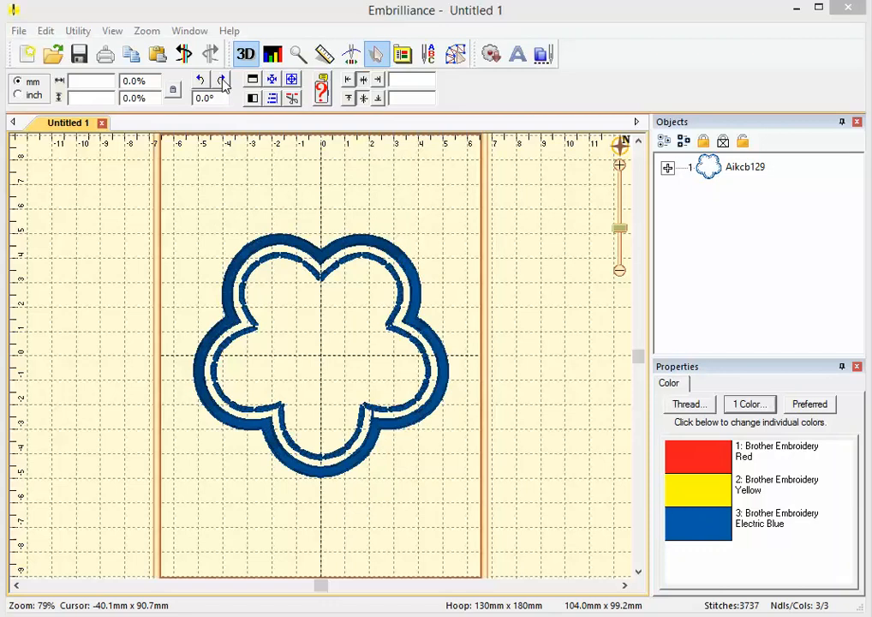
{"action": "mouse_move", "coordinate": [223, 81]}
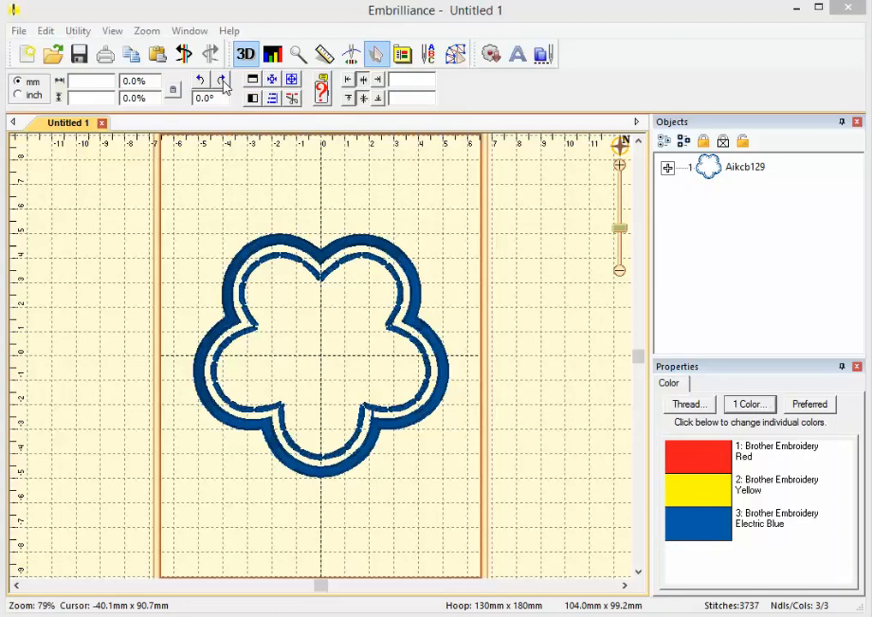
Select the blue flower design and apply two 90° clockwise rotations for 180°.
{"action": "left_click", "coordinate": [317, 343]}
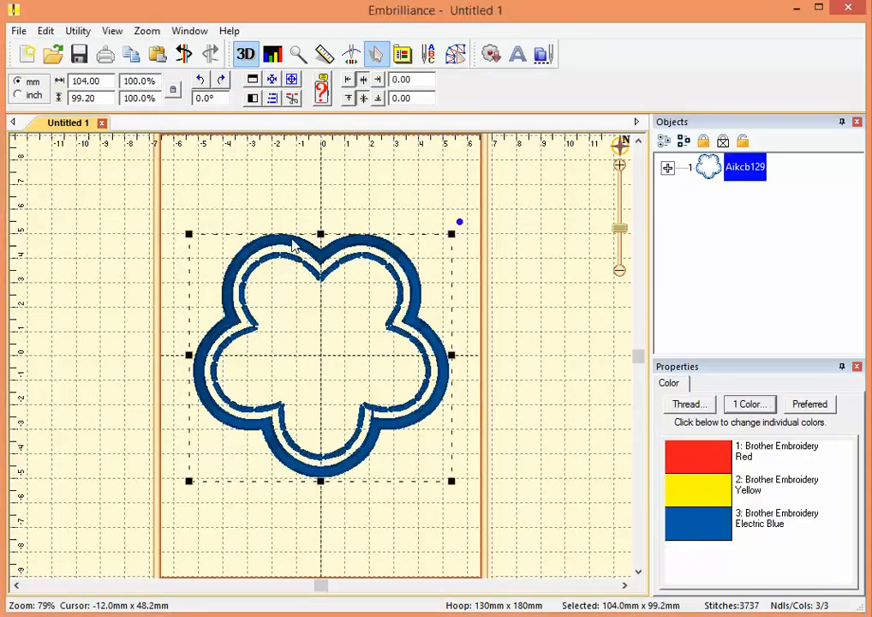
{"action": "mouse_move", "coordinate": [222, 84]}
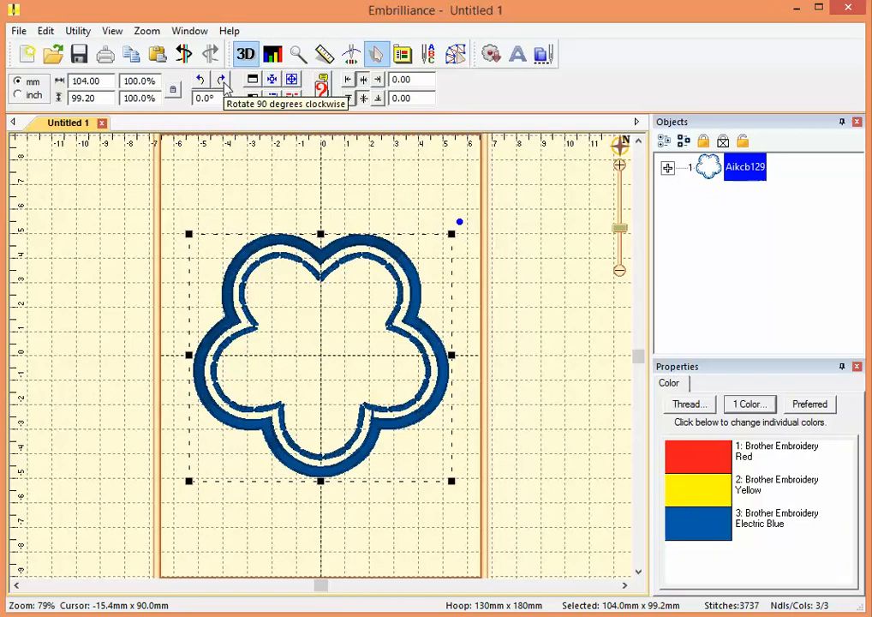
{"action": "left_click", "coordinate": [221, 79]}
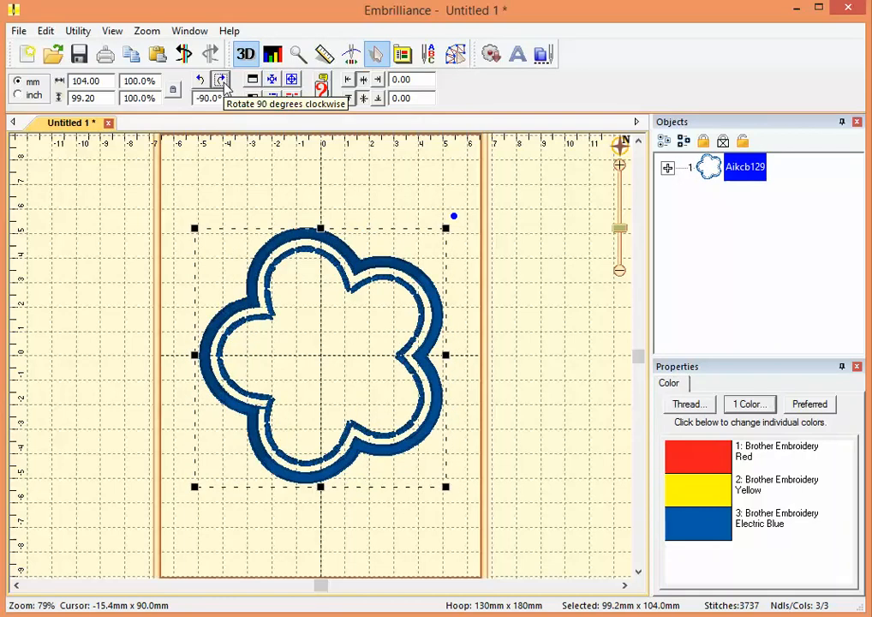
{"action": "left_click", "coordinate": [221, 79]}
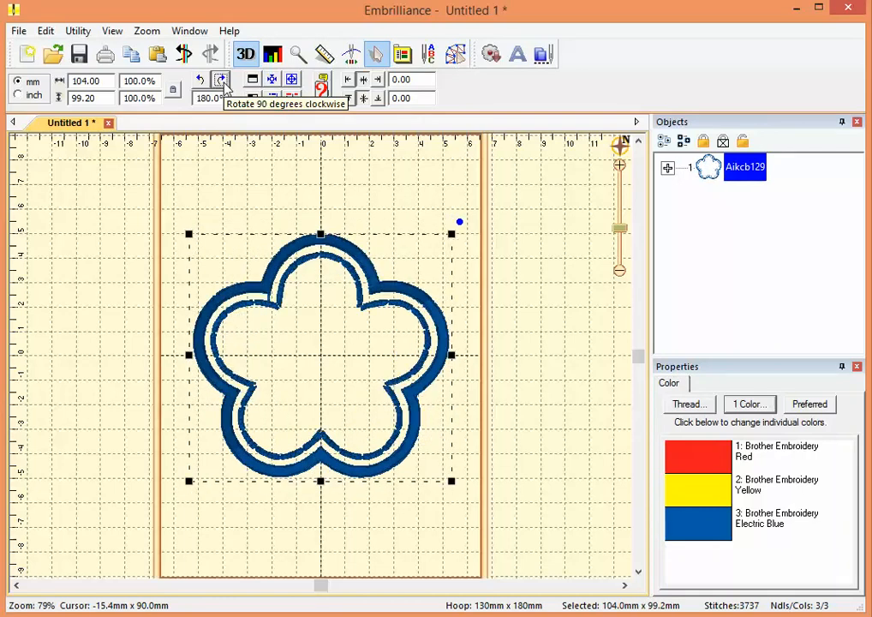
{"action": "mouse_move", "coordinate": [291, 265]}
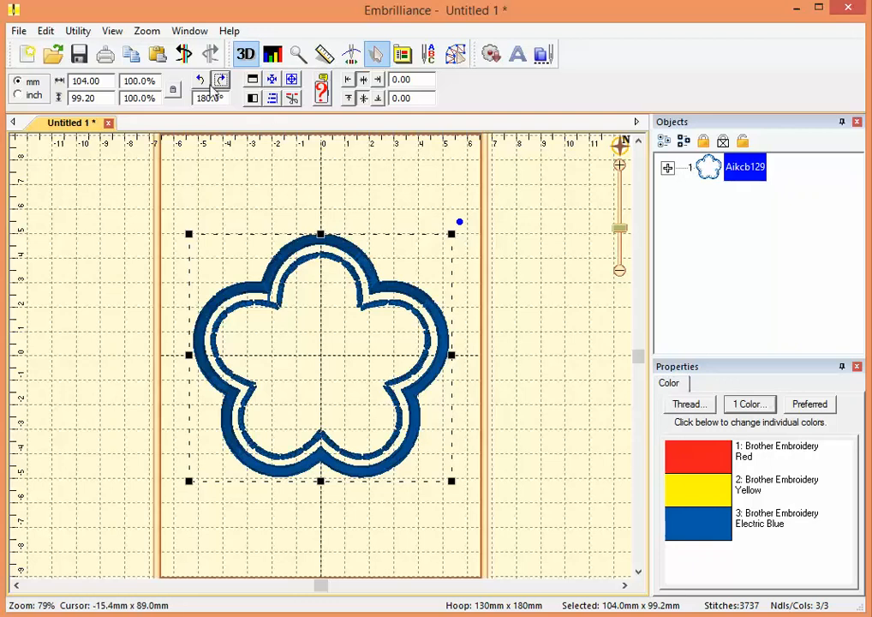
{"action": "mouse_move", "coordinate": [198, 79]}
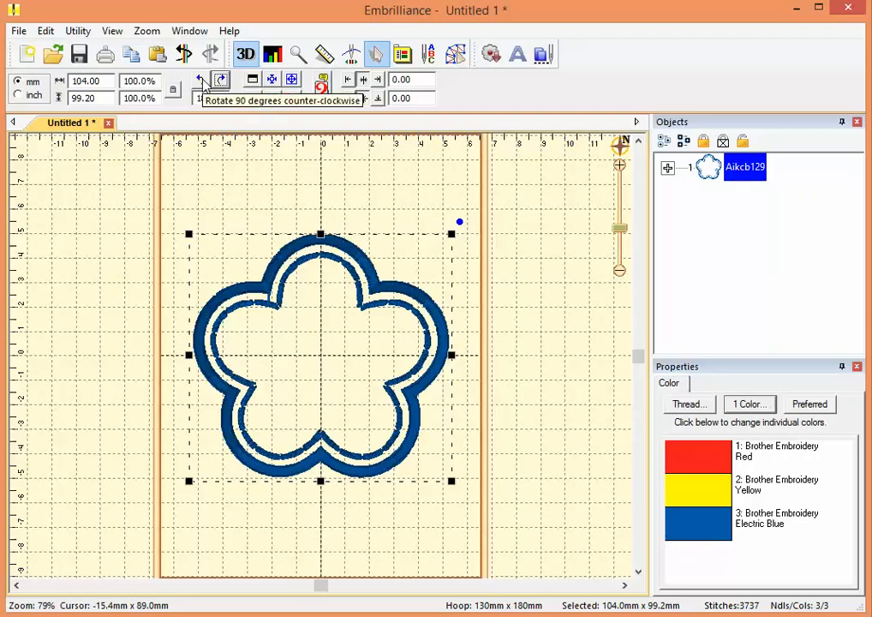
{"action": "left_click", "coordinate": [200, 79]}
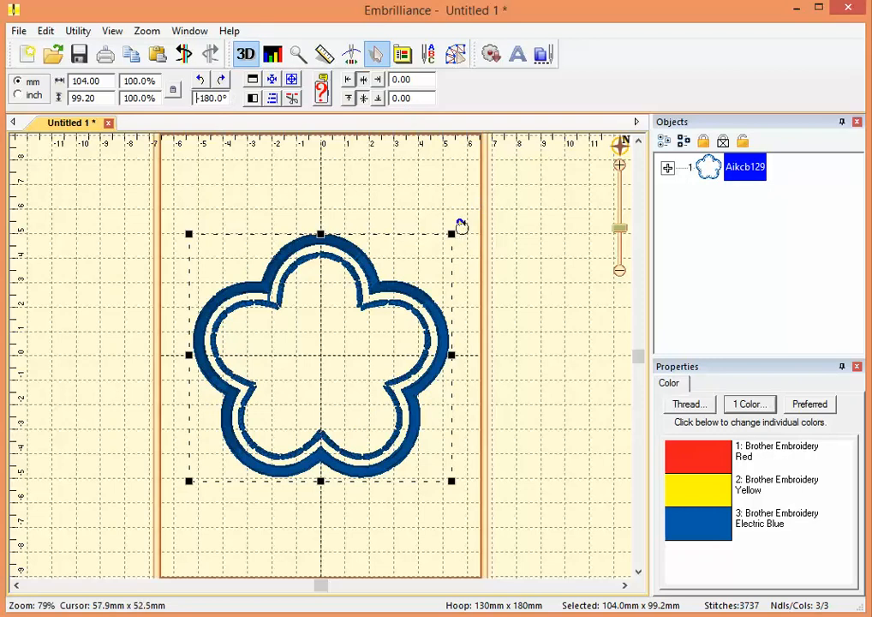
{"action": "mouse_move", "coordinate": [467, 236]}
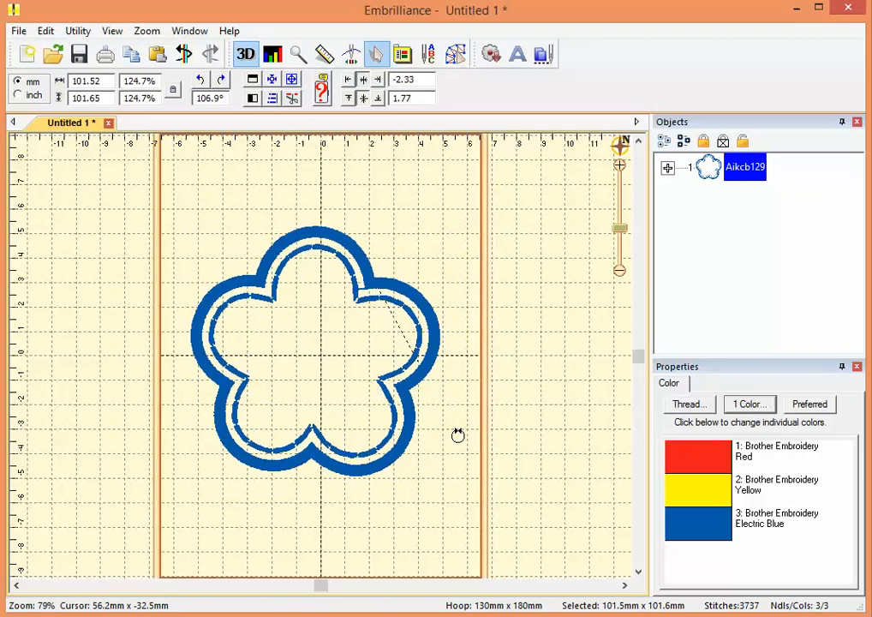
Freely rotate the flower design to a 106.9° tilt using the rotation handle.
{"action": "left_click", "coordinate": [317, 351]}
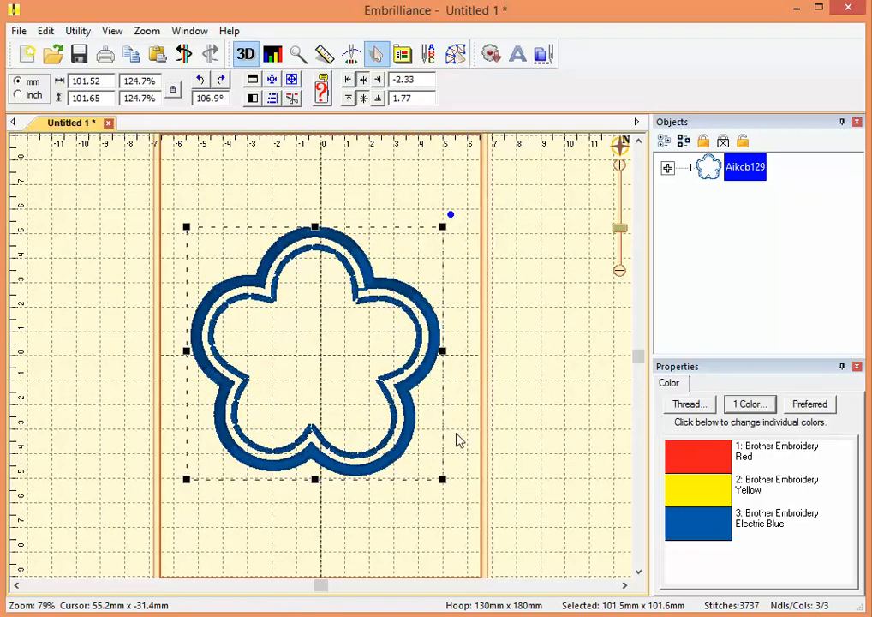